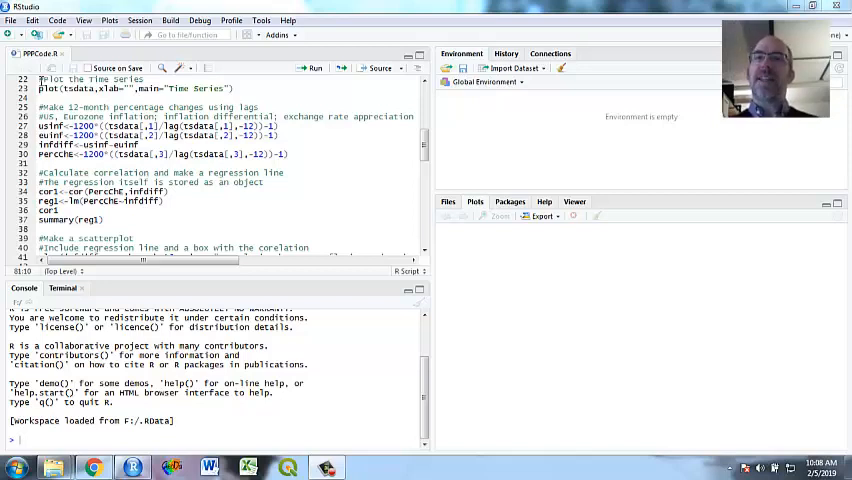
mouse_move(428, 148)
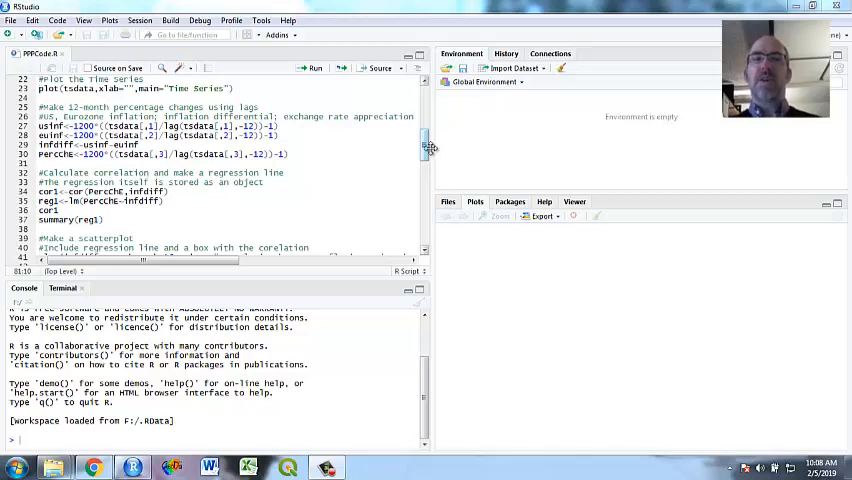
Step: Set the working directory, read the PPP CSV into data (238 obs, 4 vars) and show head(data)
scroll("up", 3)
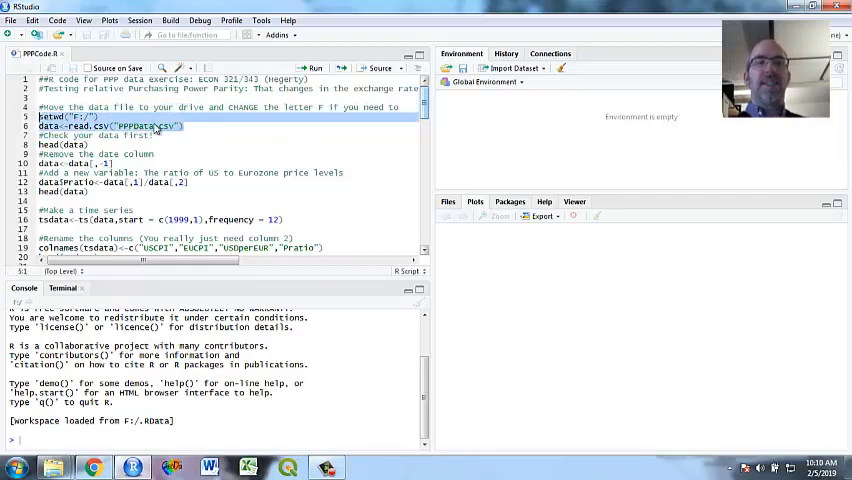
left_click(312, 68)
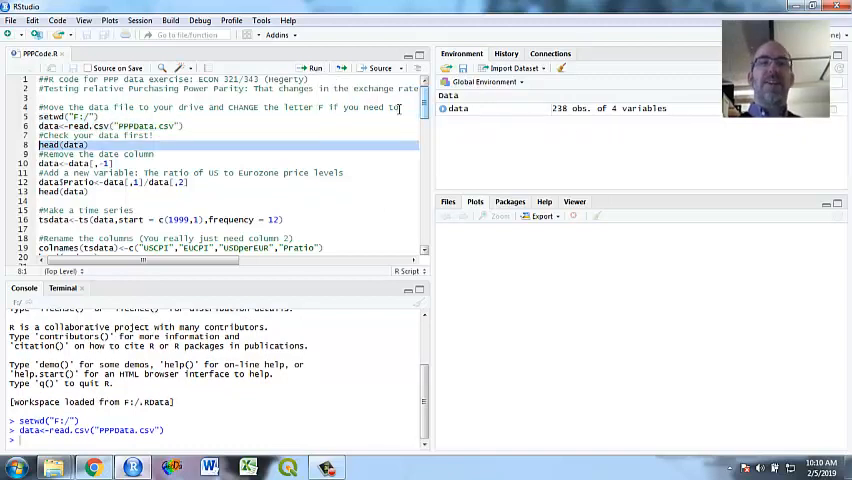
scroll("down", 3)
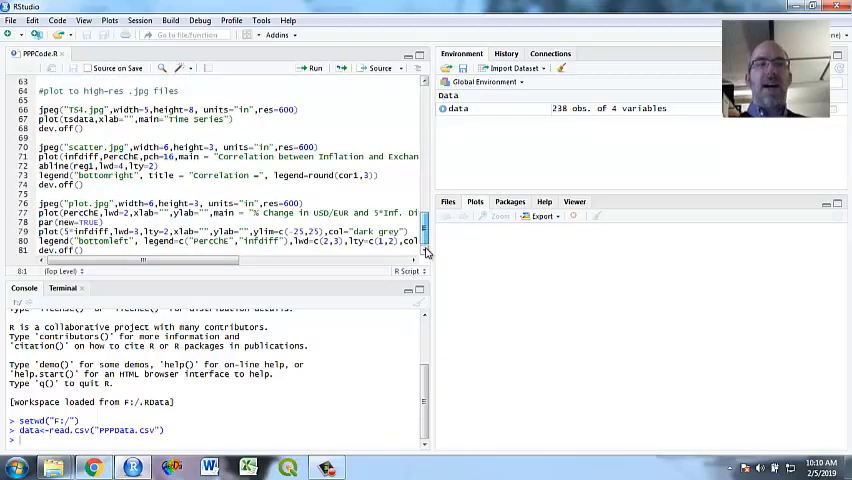
scroll("up", 3)
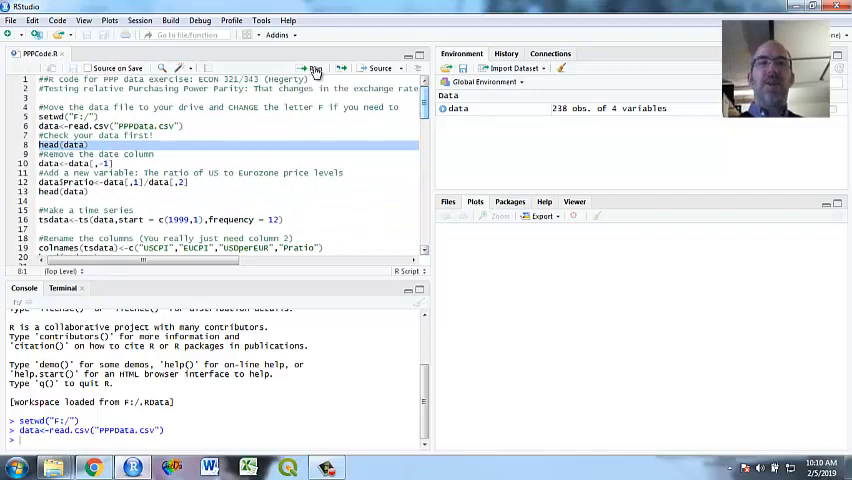
left_click(312, 68)
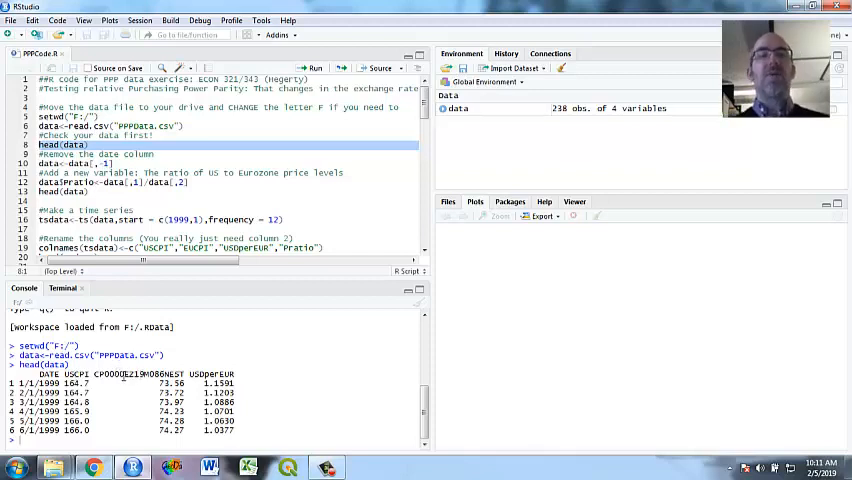
double_click(136, 372)
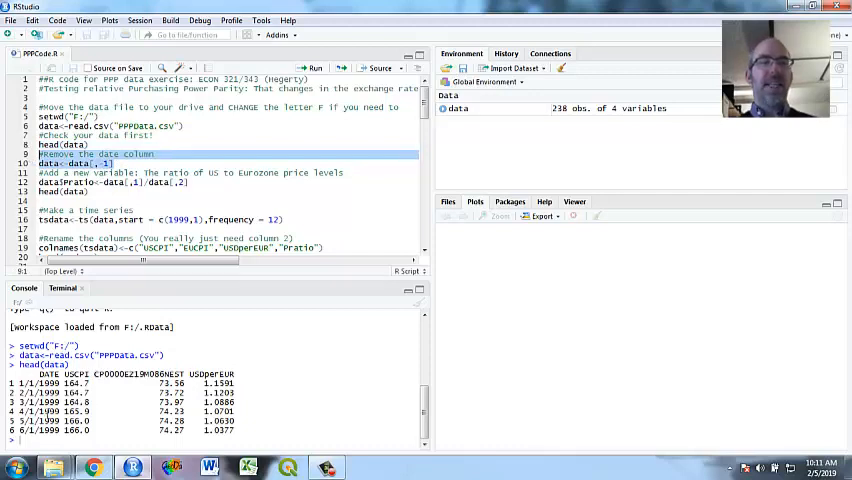
mouse_move(92, 172)
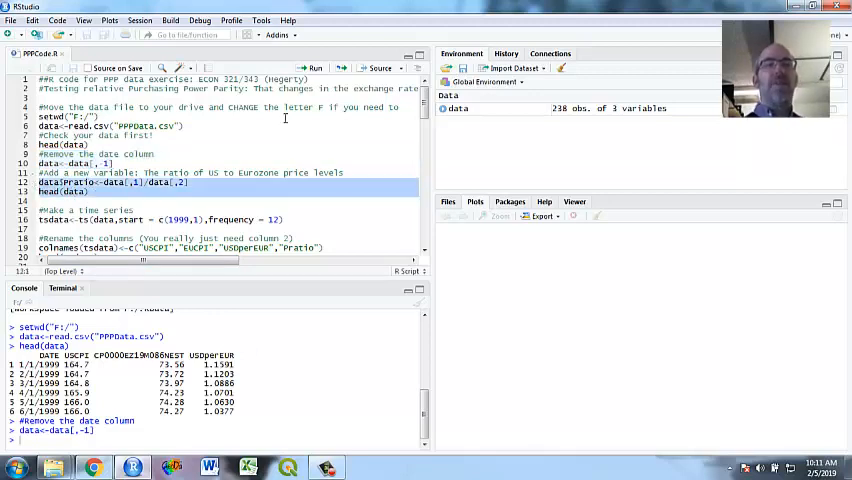
mouse_move(312, 68)
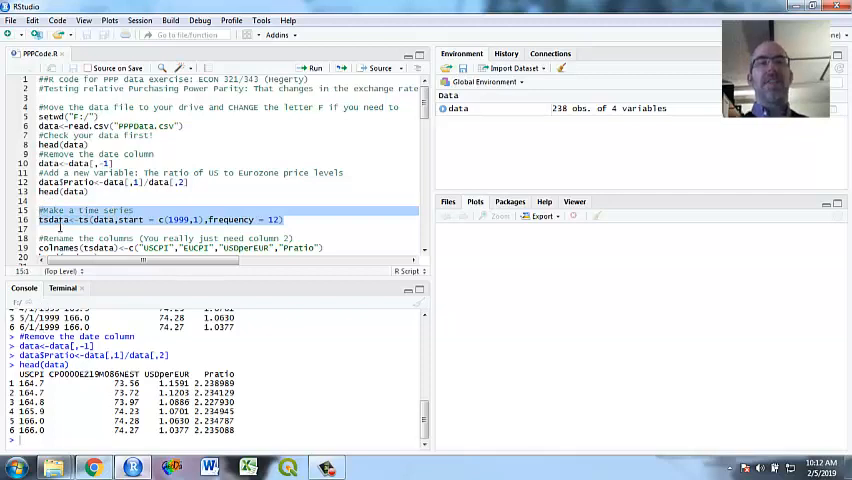
mouse_move(58, 226)
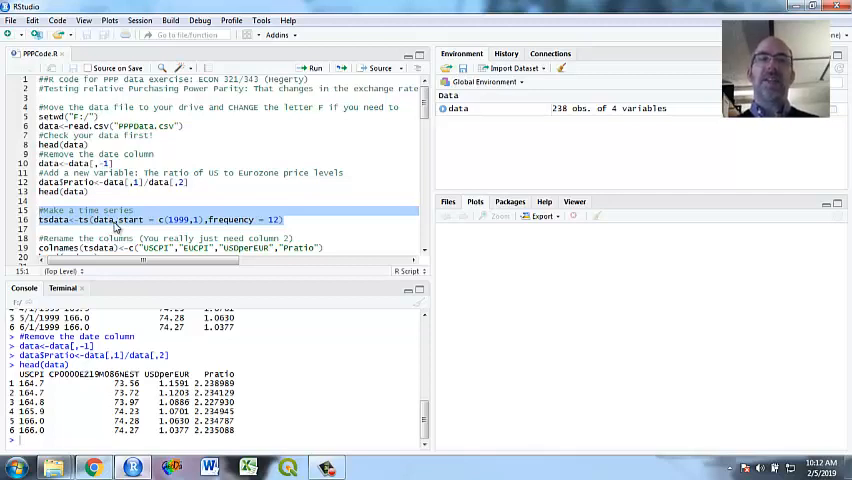
mouse_move(152, 200)
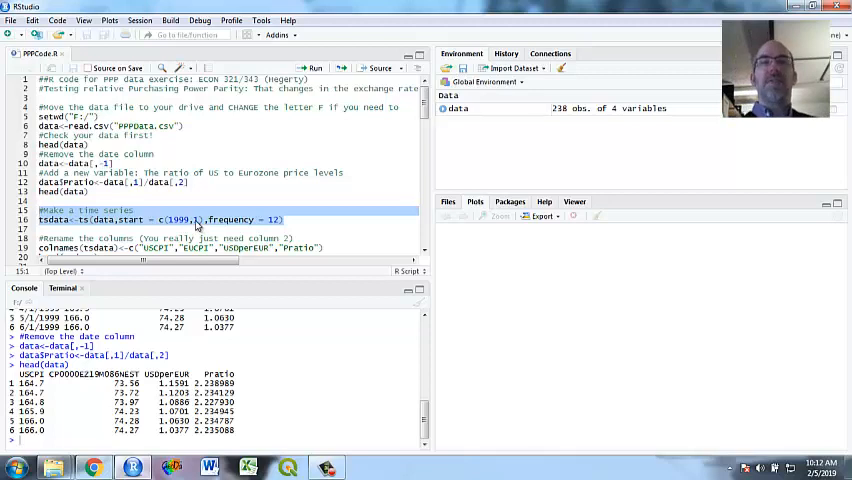
mouse_move(280, 220)
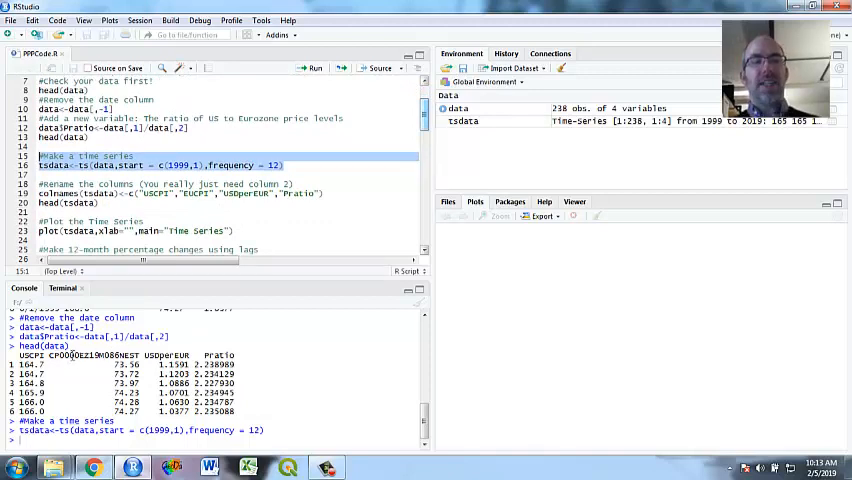
mouse_move(172, 286)
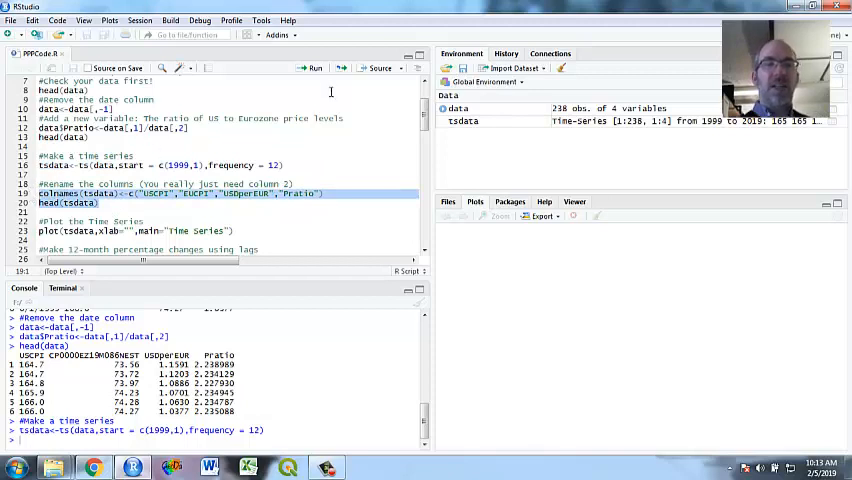
Step: Rename tsdata columns to USCPI, EUCPI, USDperEUR, Ratio and print head(tsdata)
left_click(314, 68)
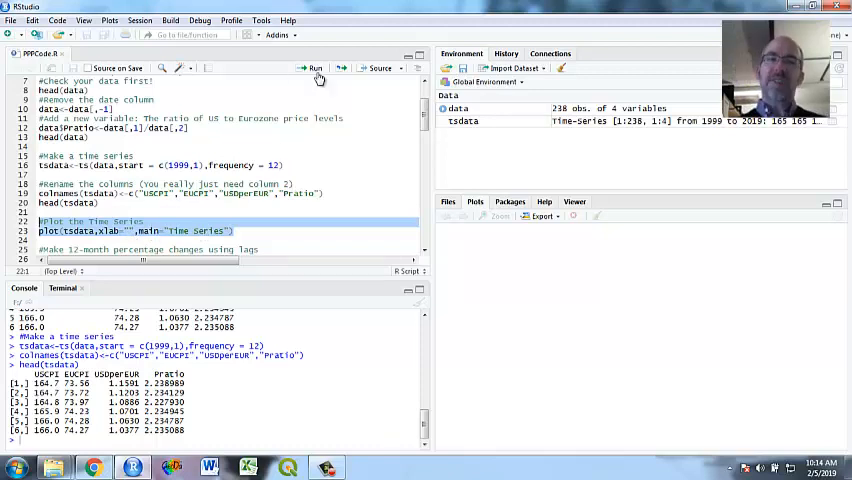
Step: Draw plot(tsdata) titled "Time Series", view it in the Zoom window, then close the zoom
left_click(314, 68)
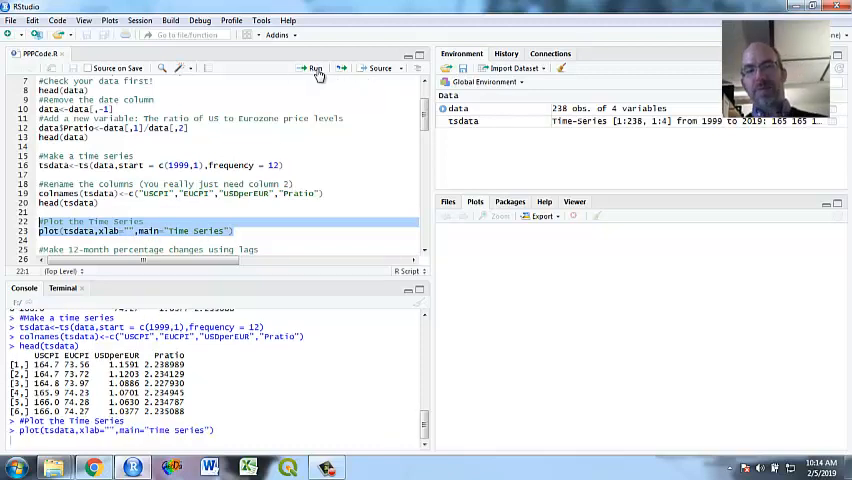
left_click(314, 68)
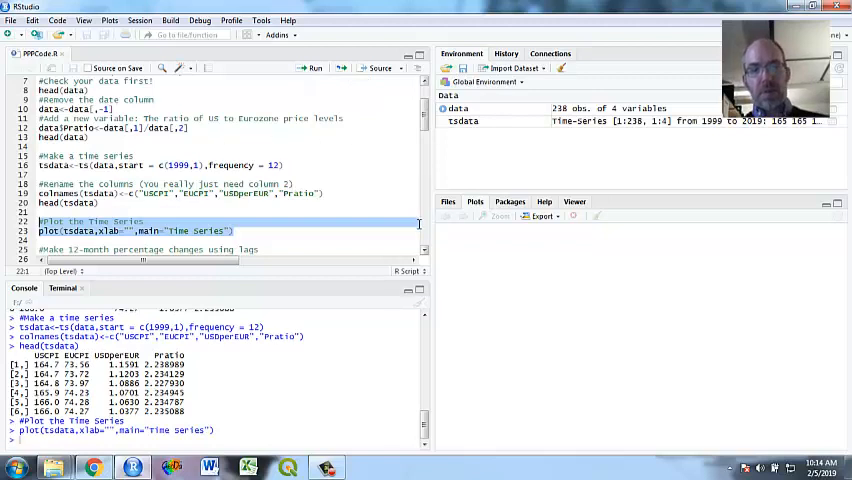
left_click(314, 68)
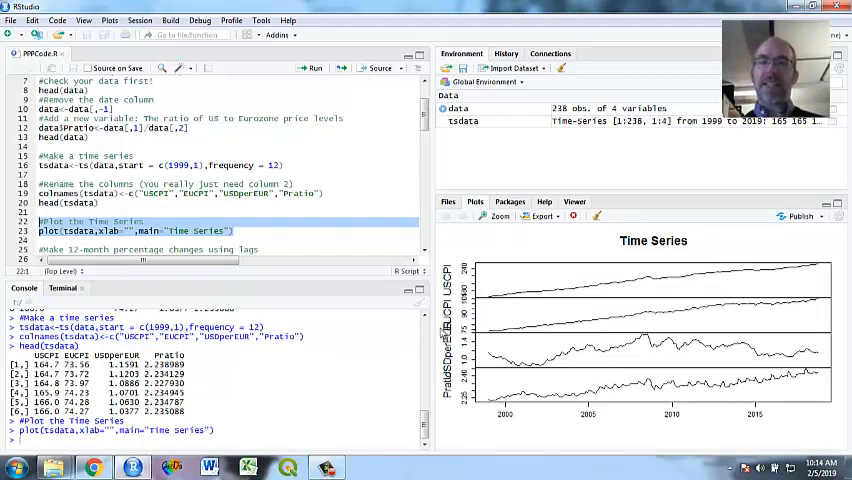
left_click(498, 216)
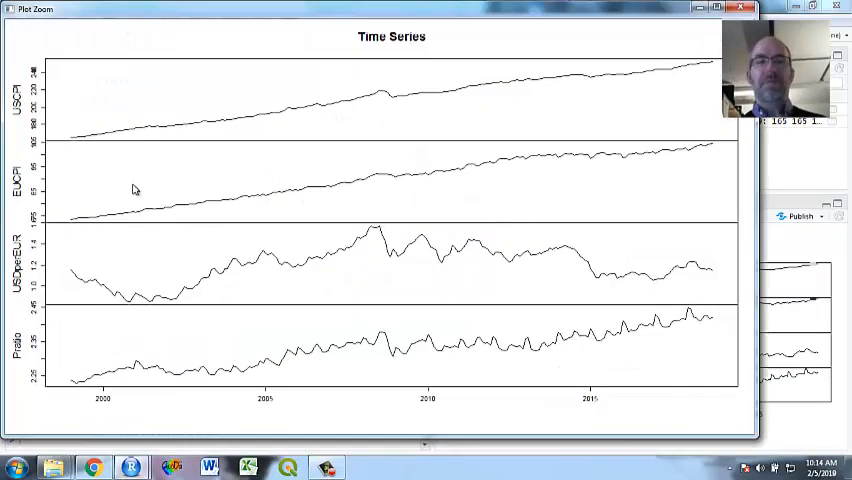
mouse_move(188, 164)
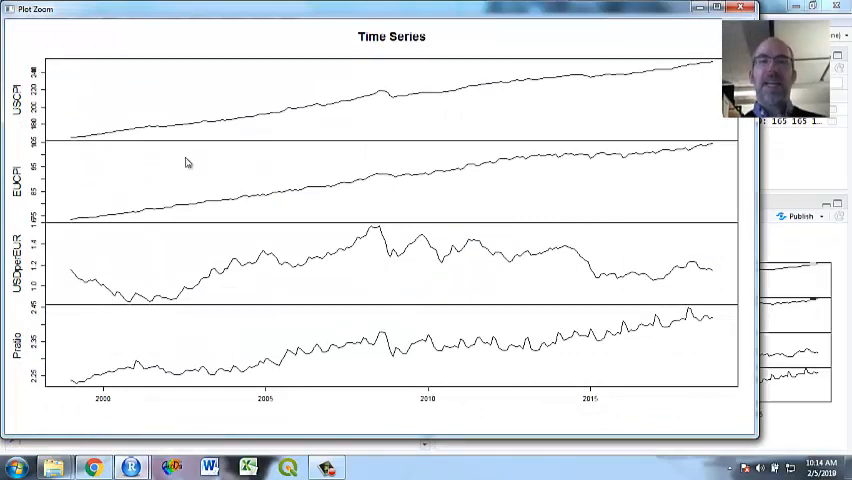
mouse_move(388, 84)
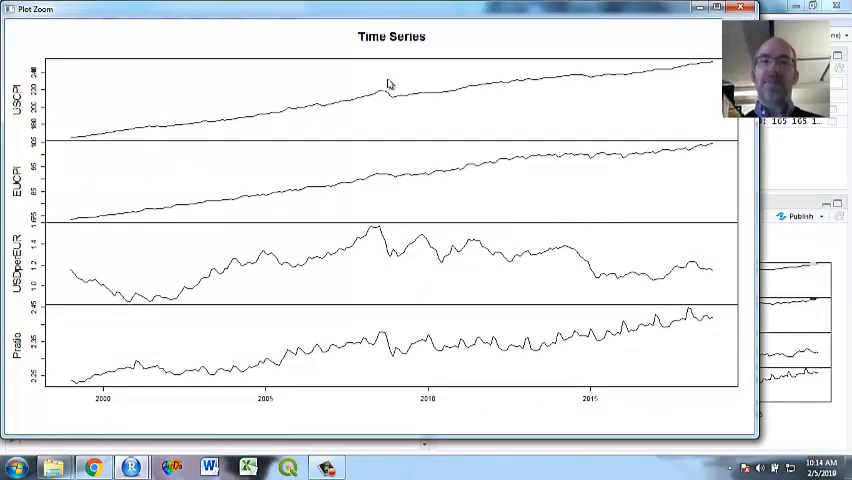
mouse_move(470, 180)
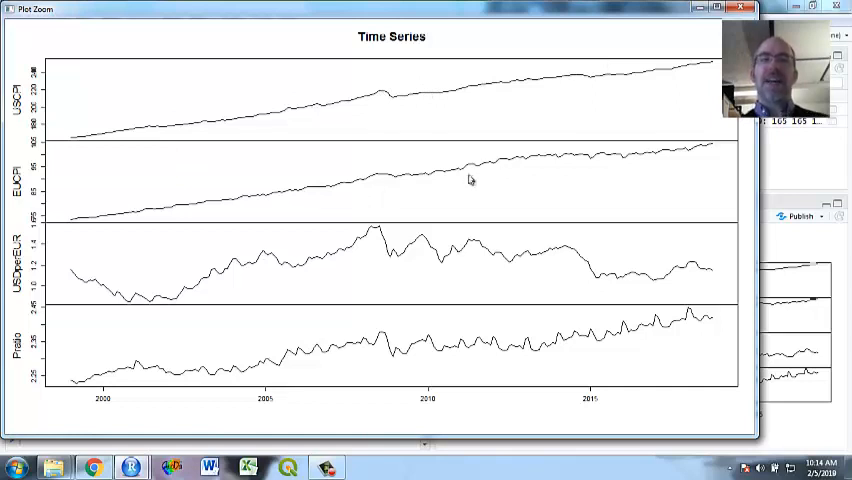
mouse_move(700, 150)
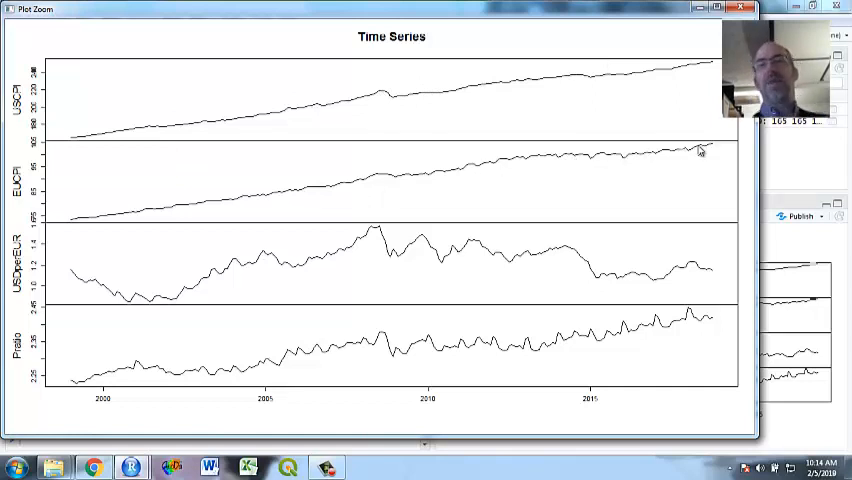
mouse_move(384, 180)
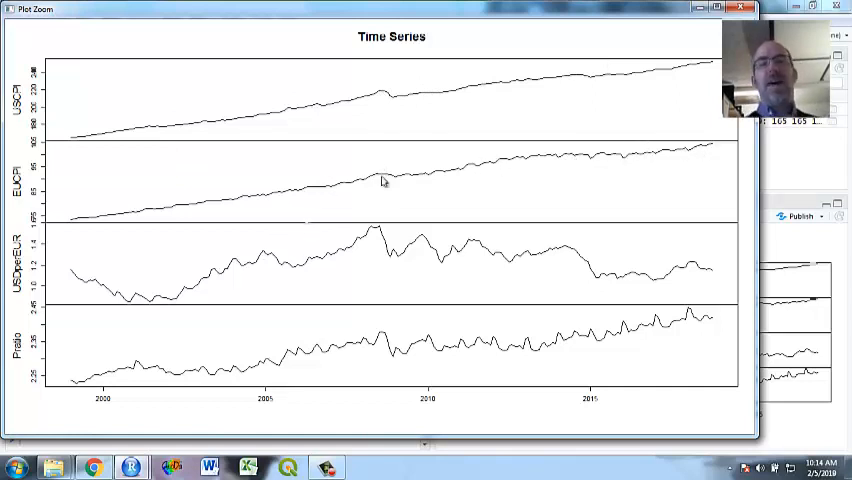
mouse_move(598, 160)
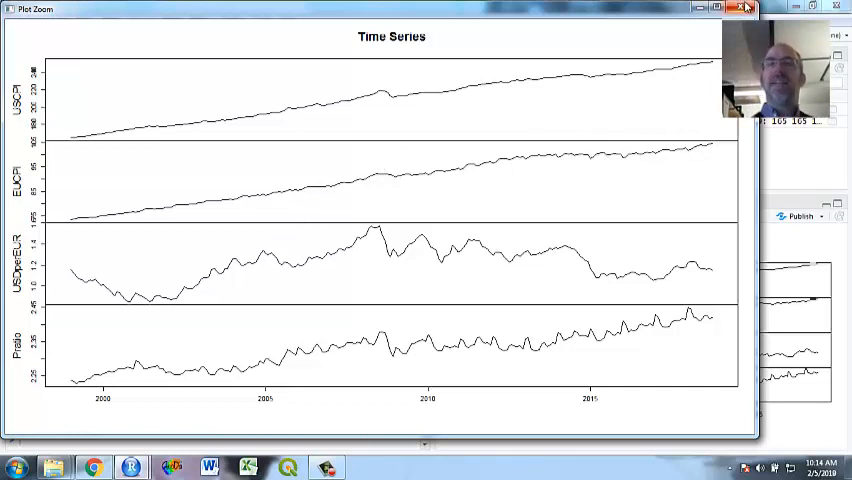
mouse_move(746, 8)
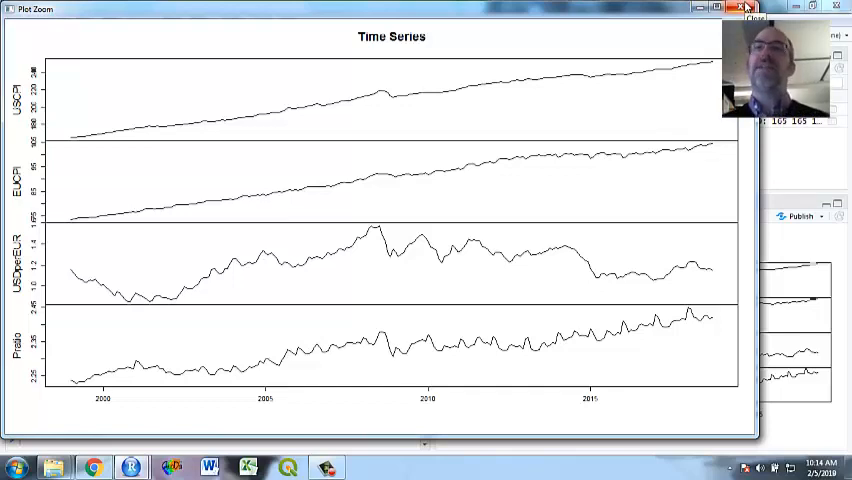
left_click(744, 8)
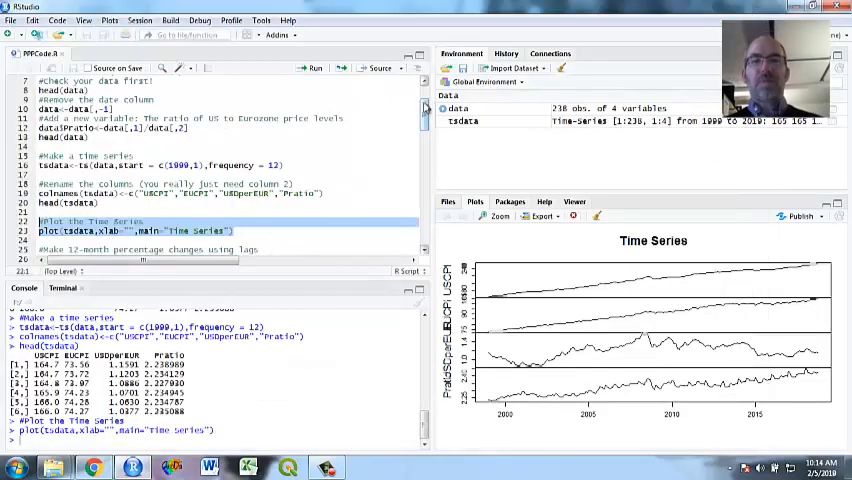
scroll("down", 3)
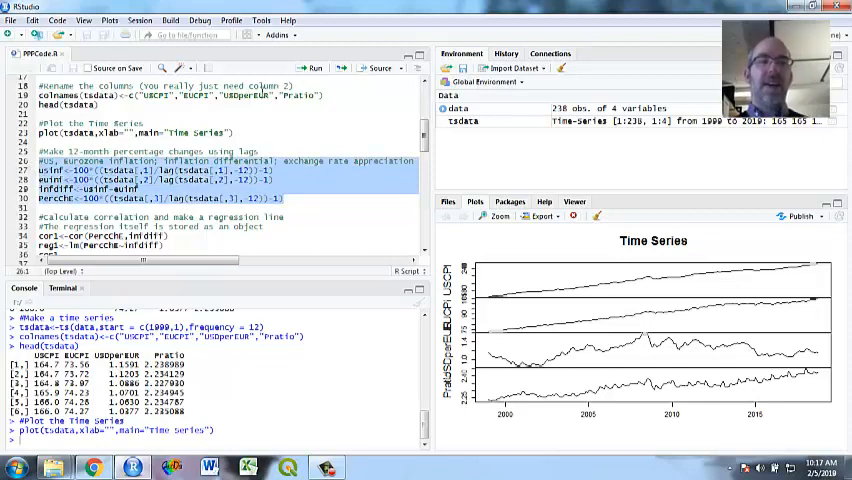
Step: Run the usinf, euinf, infdiff and PercChe 12-month percentage-change calculations
left_click(312, 68)
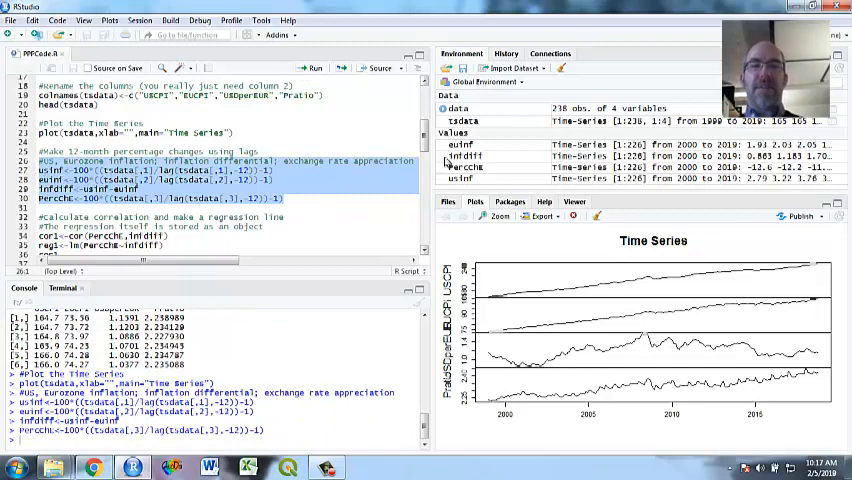
scroll("down", 3)
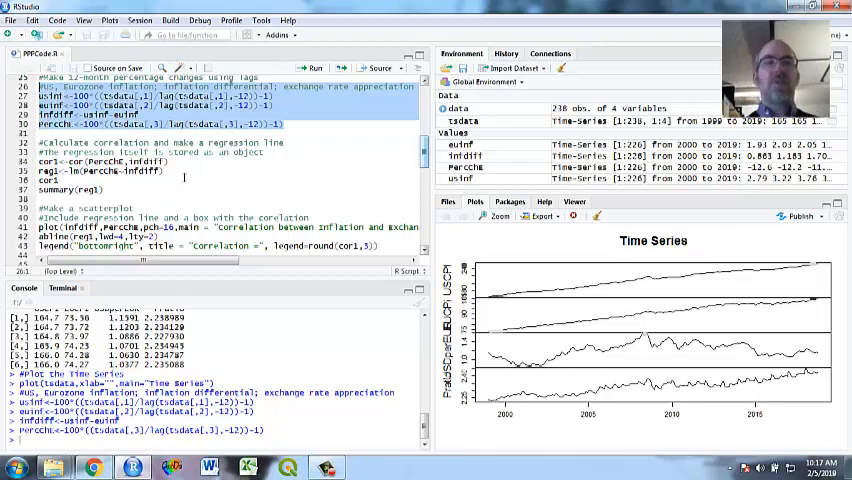
Step: Select the cor1 <- cor(PercChe, infdiff) and reg1 <- lm(PercChe~infdiff) lines
double_click(100, 170)
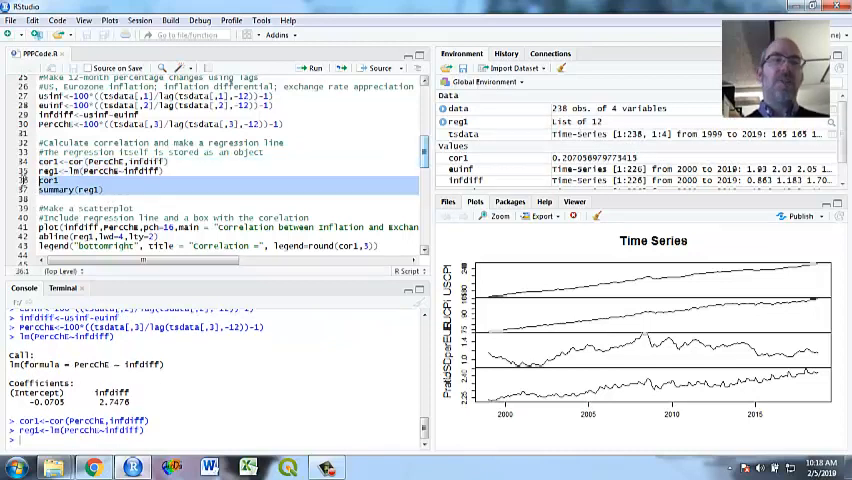
Step: Print cor1 (about 0.20) and summary(reg1): slope 7.47, R-squared 0.04, p-value 0.0007
left_click(312, 68)
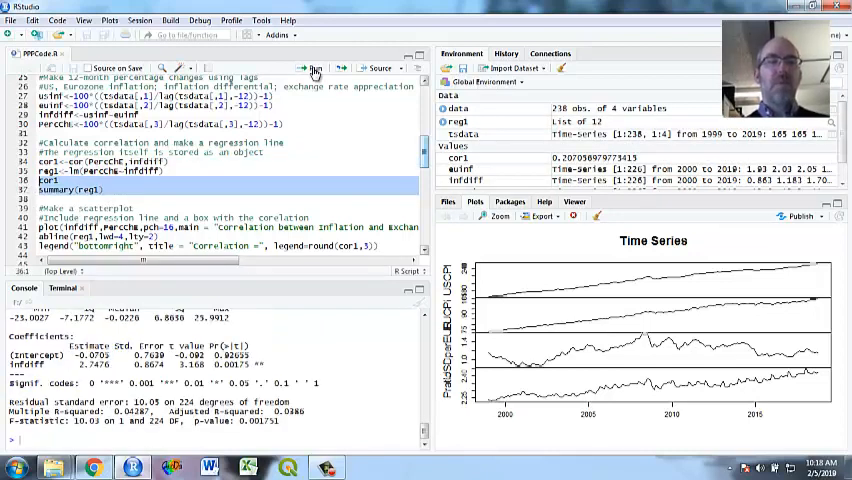
left_click(312, 68)
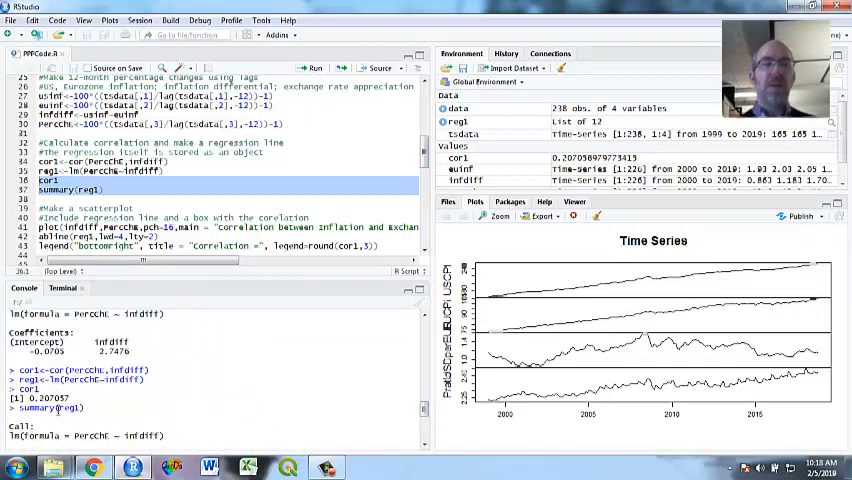
mouse_move(250, 270)
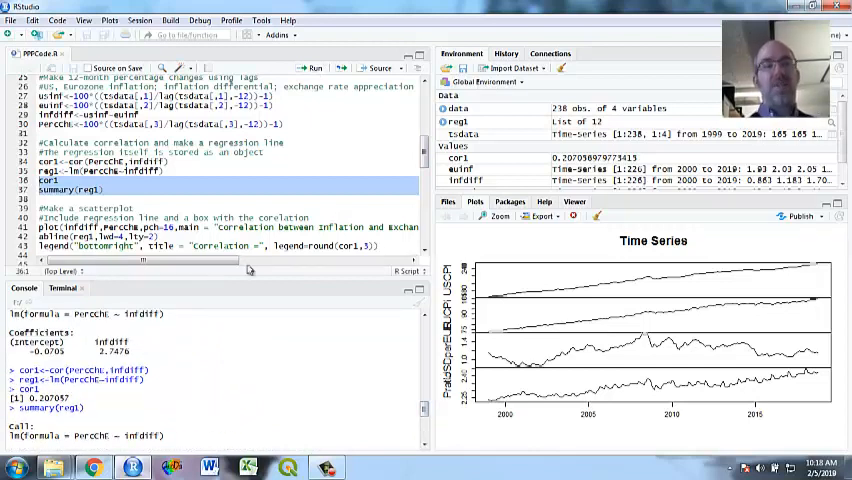
scroll("down", 3)
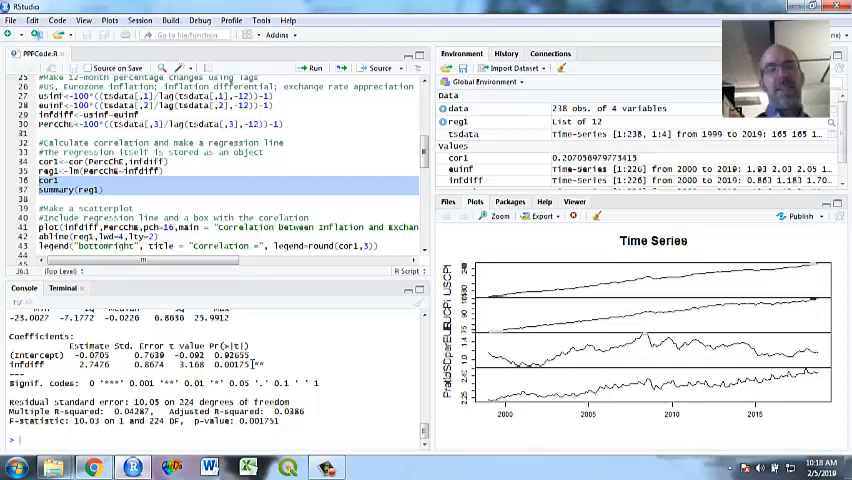
mouse_move(372, 312)
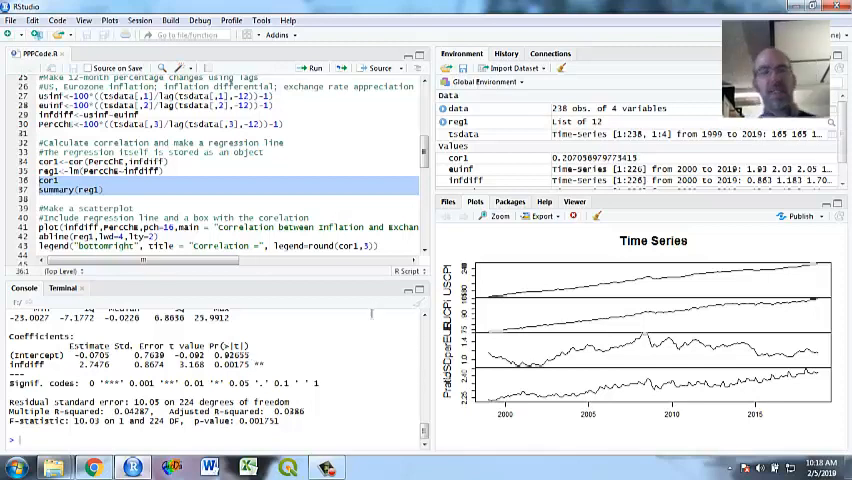
scroll("down", 3)
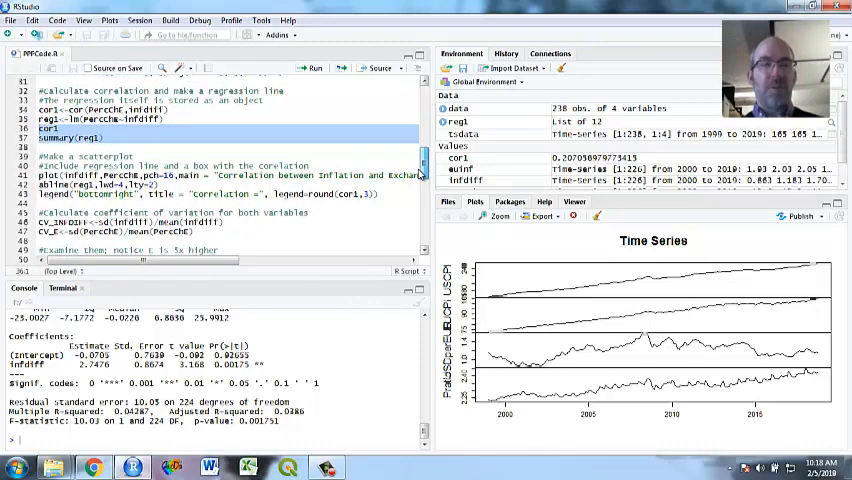
Step: Draw the "Correlation between Inflation and Exchange Rates" scatterplot with regression line and 0.207 legend
scroll("down", 3)
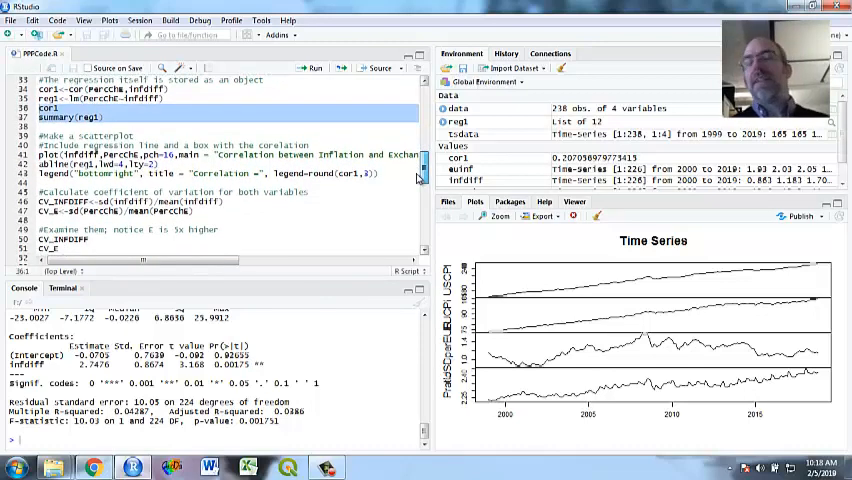
scroll("down", 3)
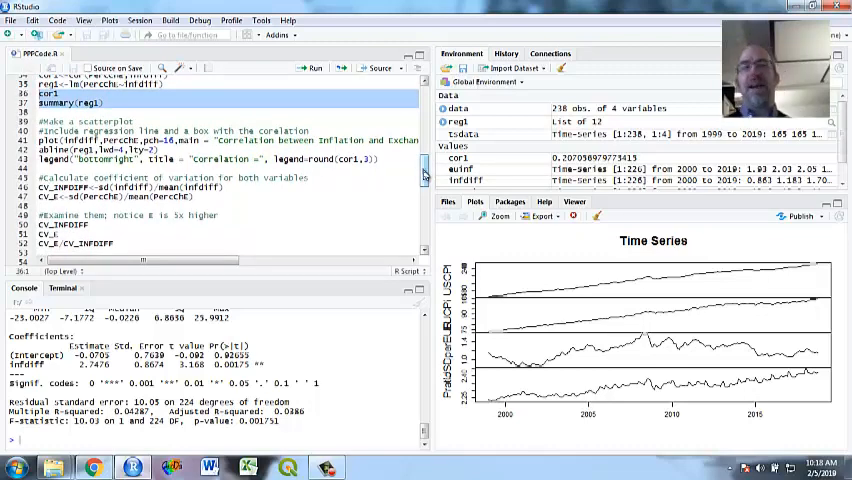
scroll("up", 3)
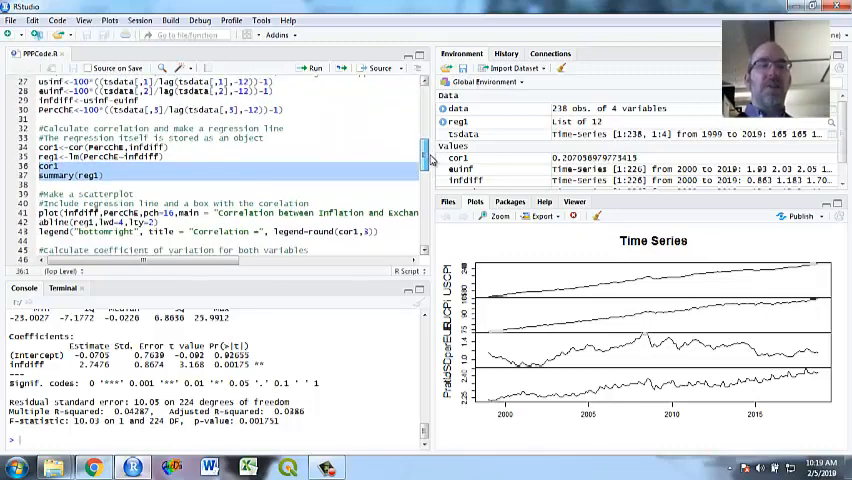
scroll("down", 3)
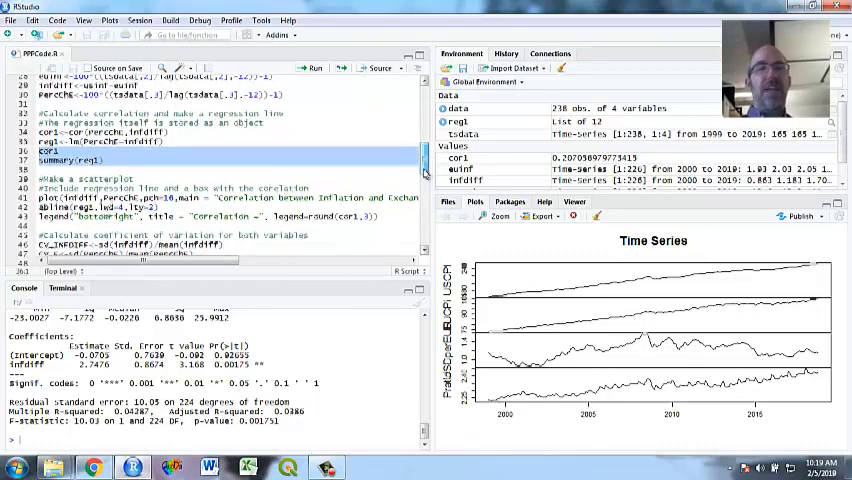
scroll("down", 3)
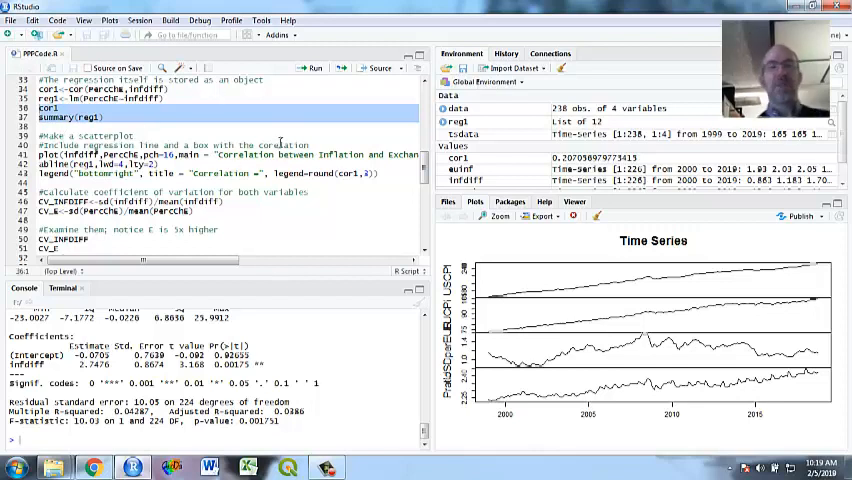
mouse_move(280, 144)
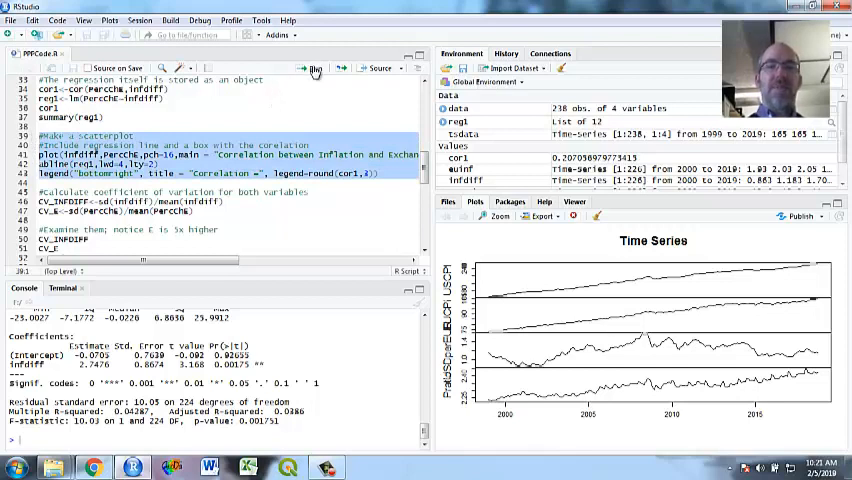
left_click(312, 68)
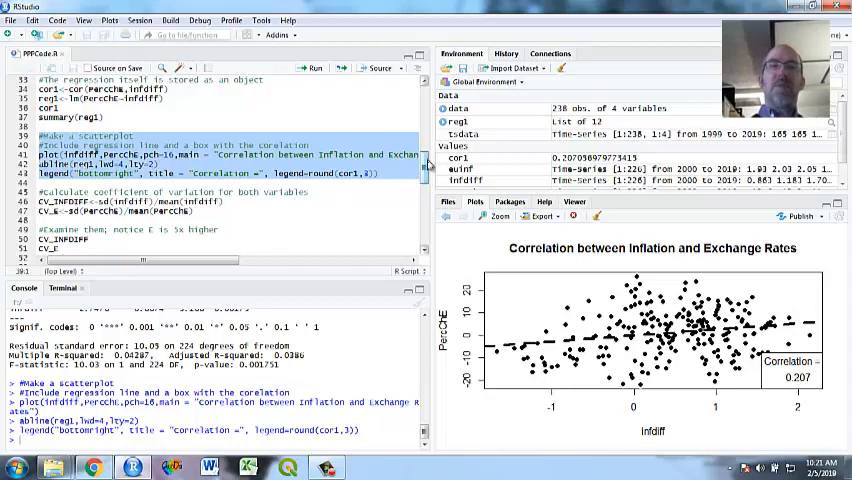
Step: Compute CV_infdiff (about 1.62) and CV_c (about 0.32) coefficients of variation
scroll("down", 3)
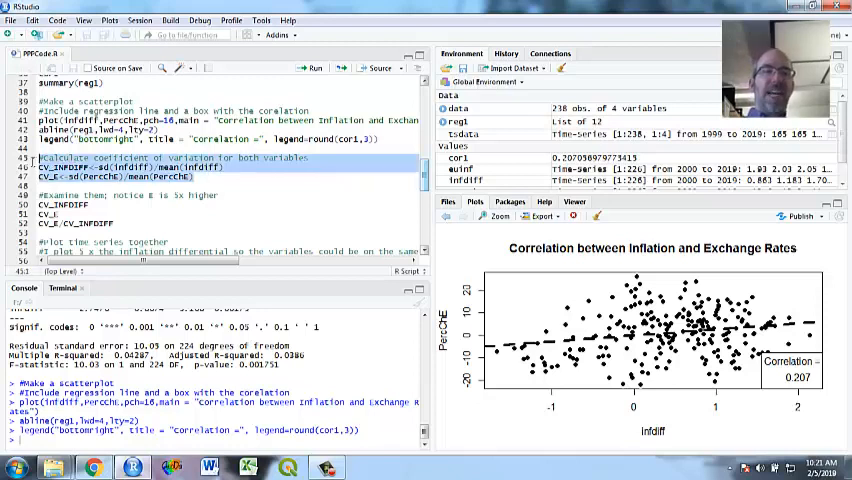
mouse_move(312, 68)
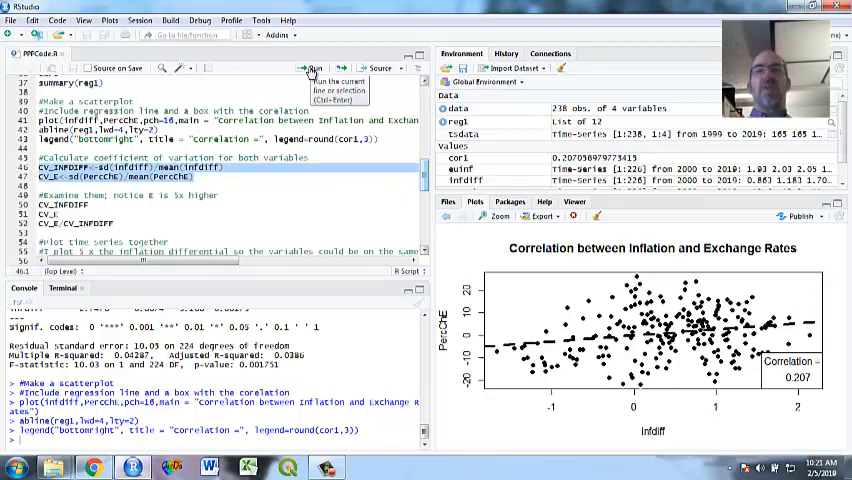
left_click(312, 68)
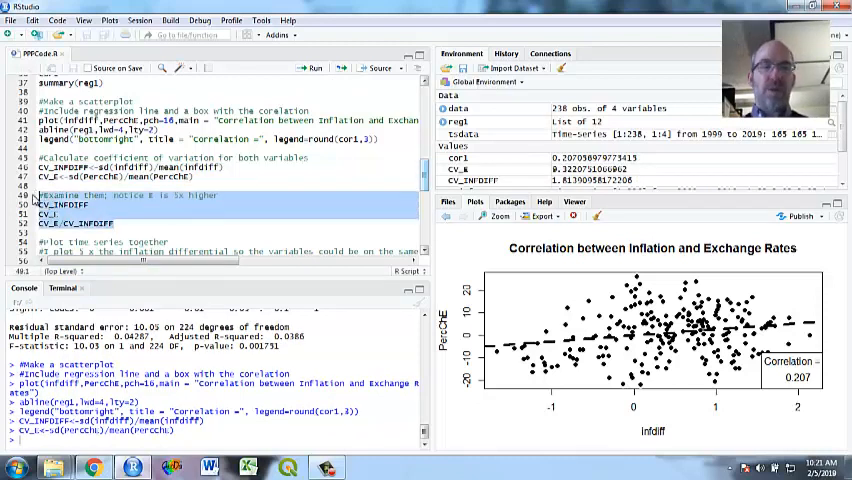
mouse_move(316, 68)
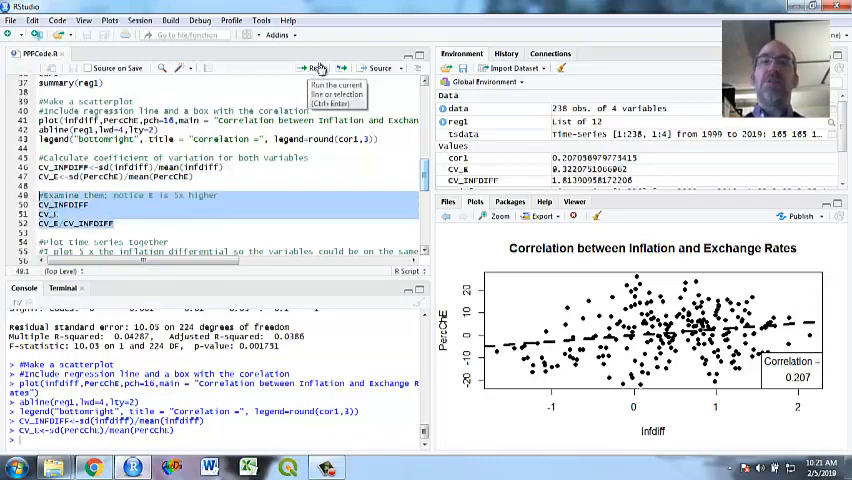
mouse_move(380, 68)
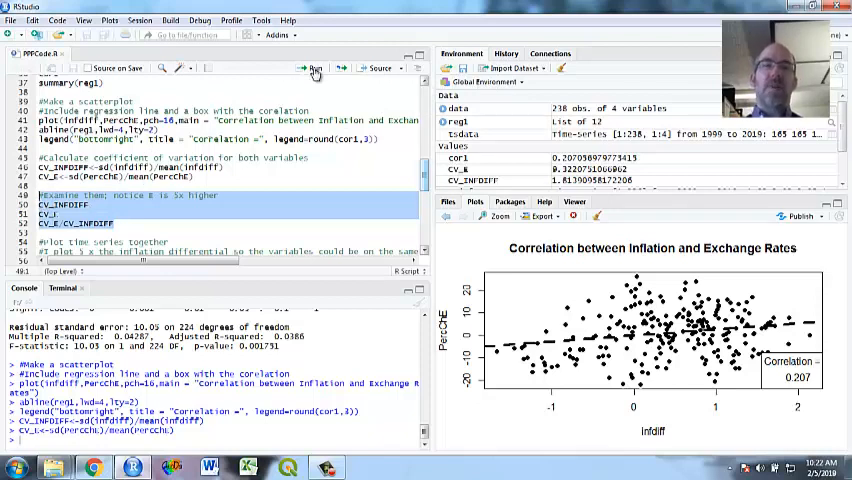
Step: Print CV_infdiff and CV_c to the console: about 1.62, 0.32, ratio roughly 5
left_click(312, 68)
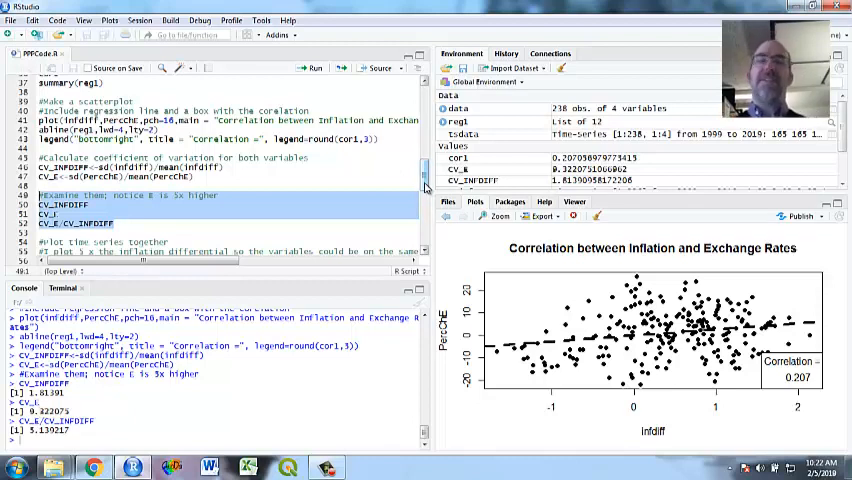
scroll("down", 3)
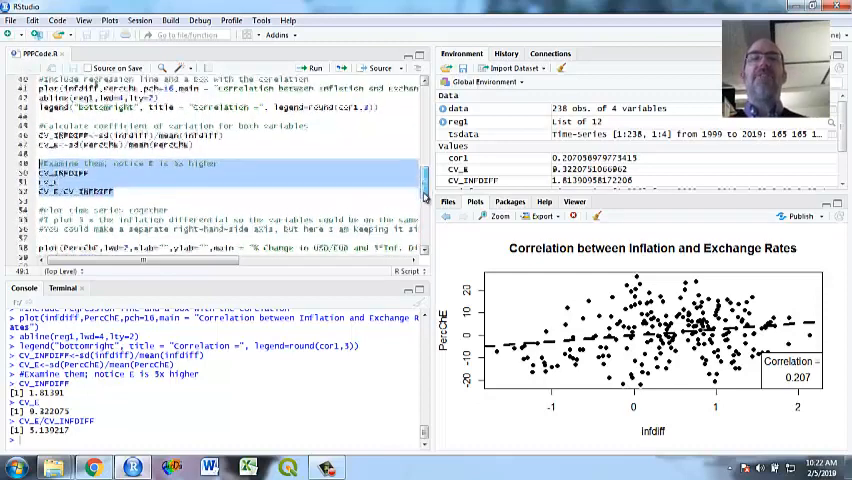
scroll("down", 3)
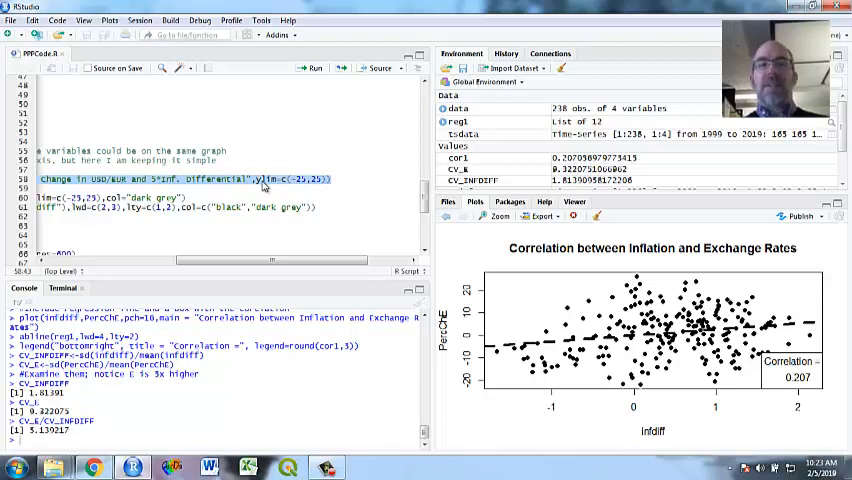
mouse_move(476, 326)
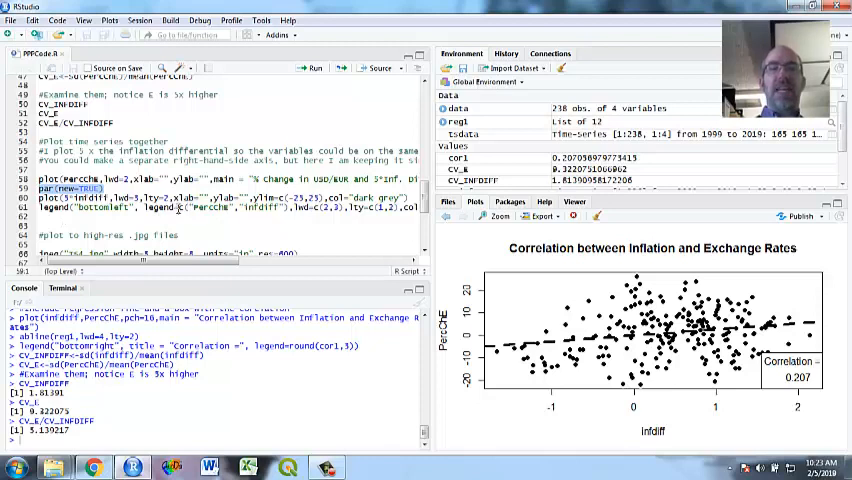
mouse_move(244, 268)
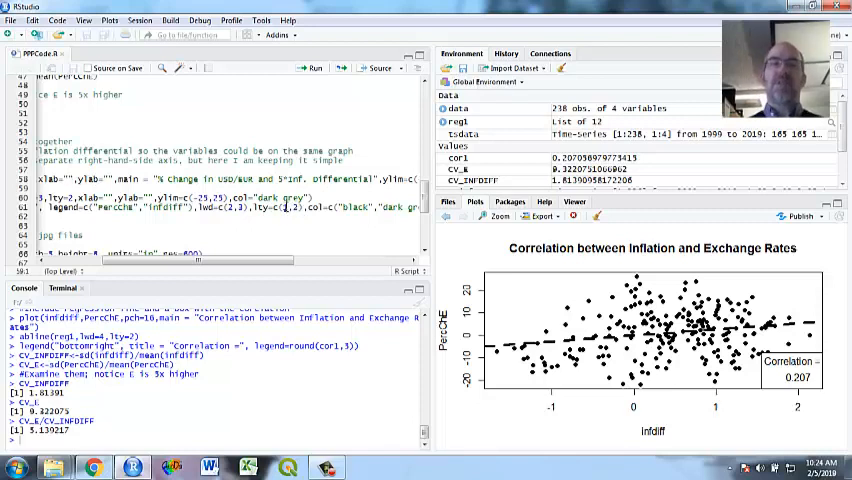
mouse_move(256, 260)
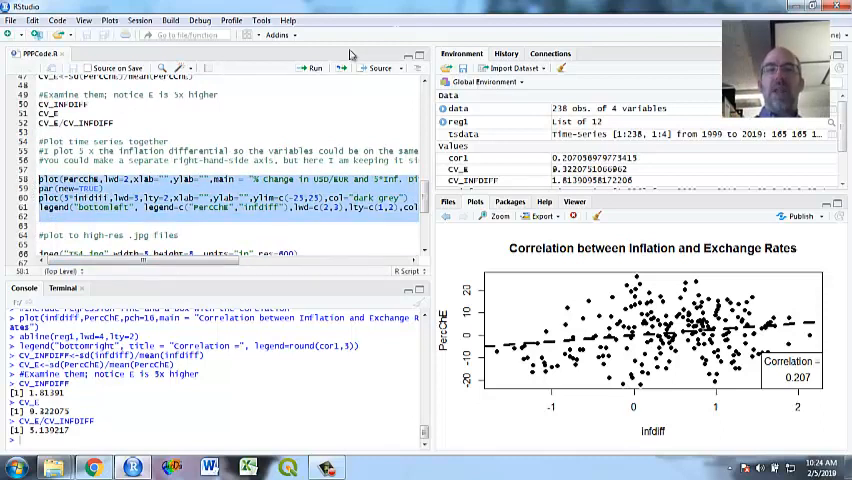
Step: Plot PercChE overlaid with 5 times infdiff and a legend, then scroll to the JPG export code
left_click(314, 68)
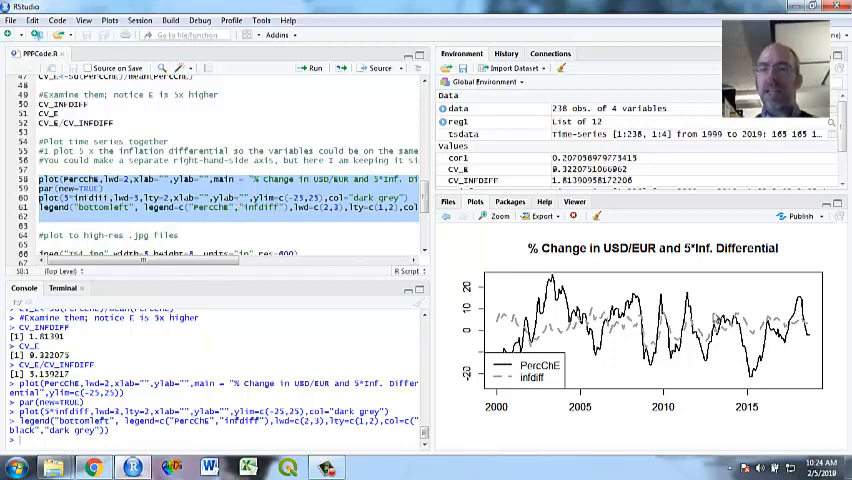
mouse_move(520, 308)
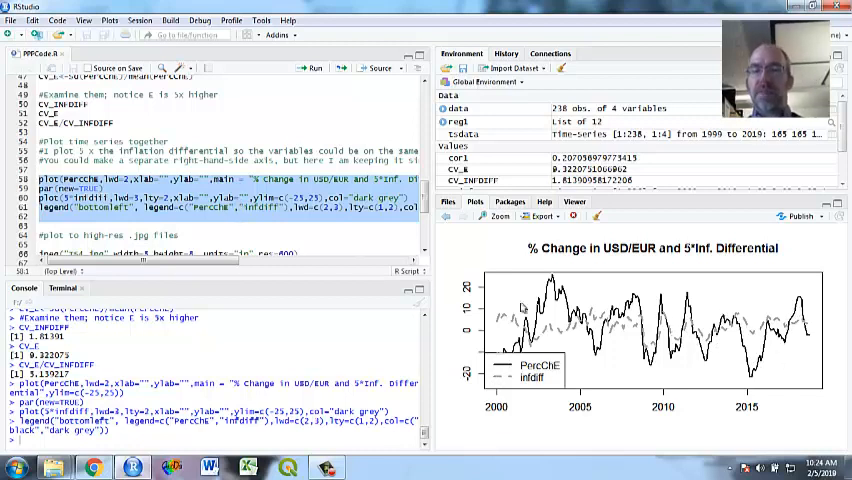
mouse_move(502, 328)
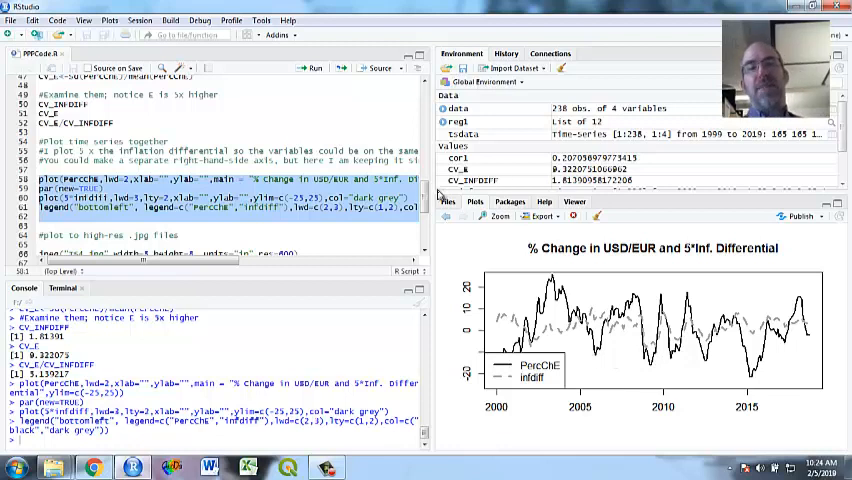
scroll("down", 3)
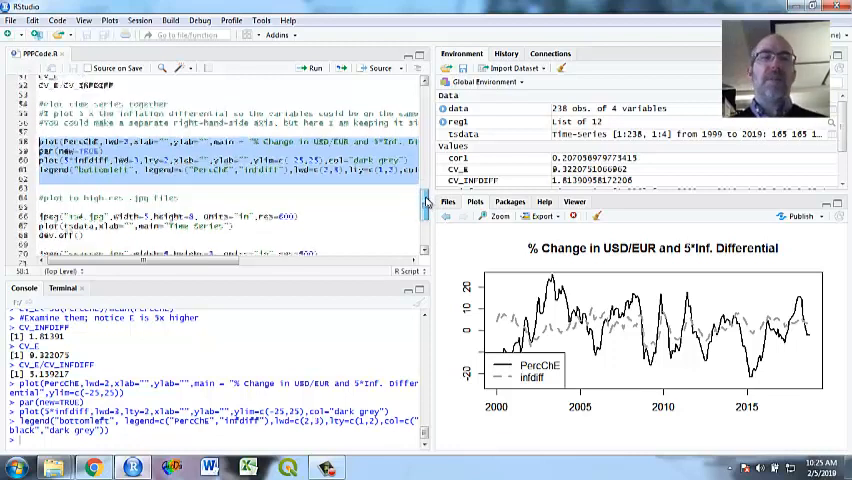
Step: Run the jpeg() block saving plot.jpg at 600 dpi through dev.off()
scroll("down", 3)
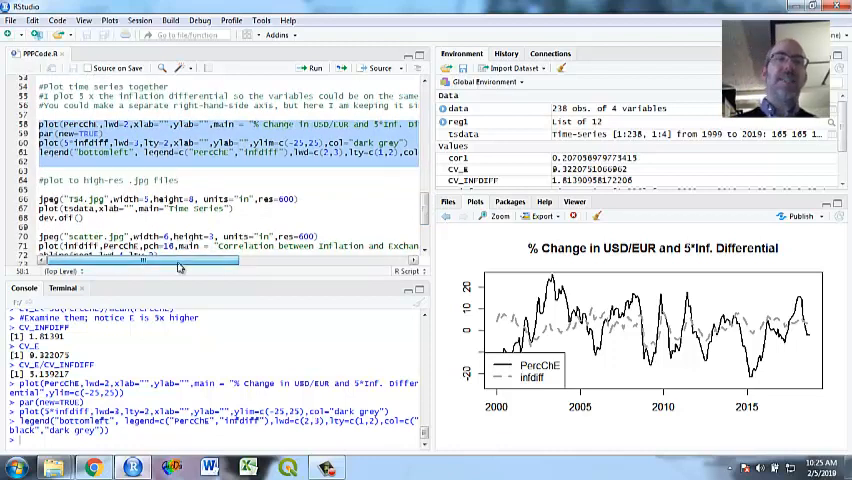
scroll("down", 3)
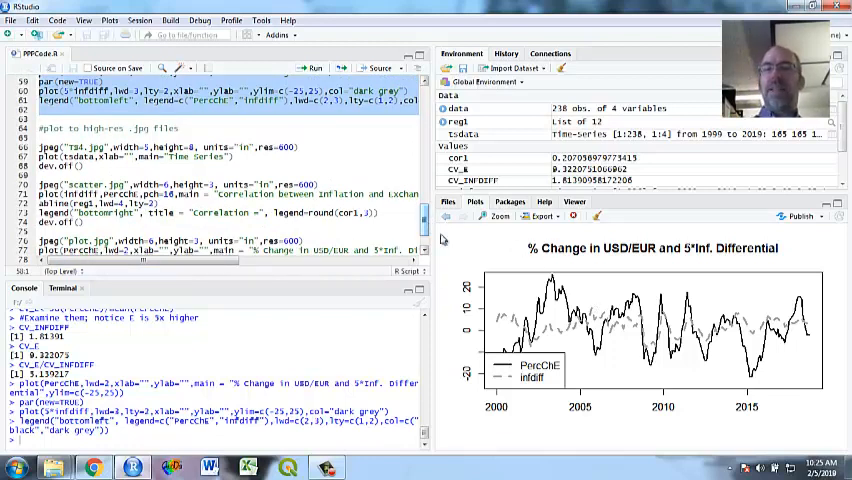
mouse_move(480, 240)
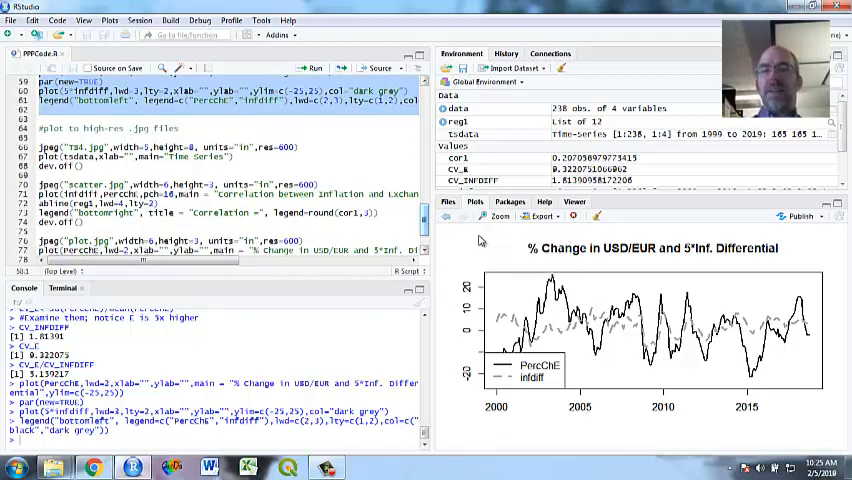
mouse_move(568, 228)
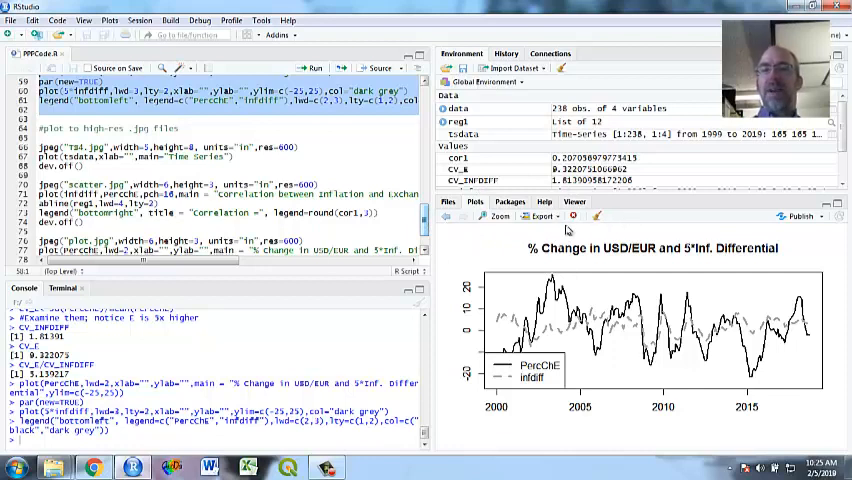
left_click(540, 216)
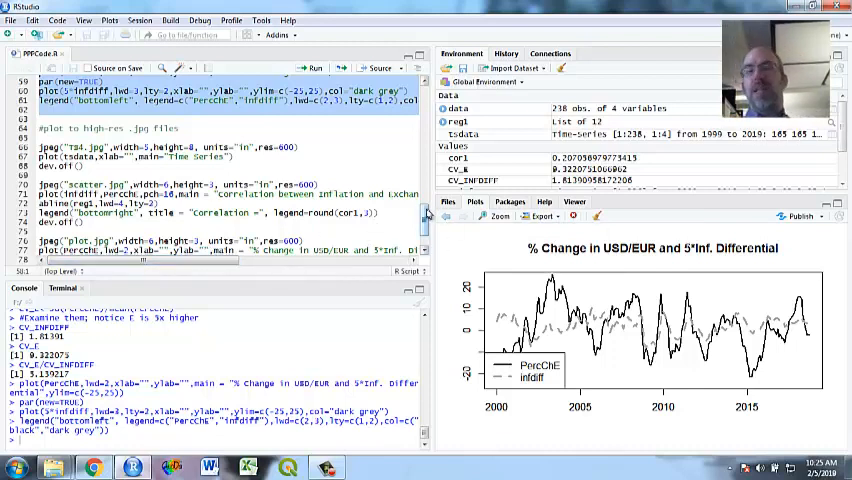
scroll("down", 3)
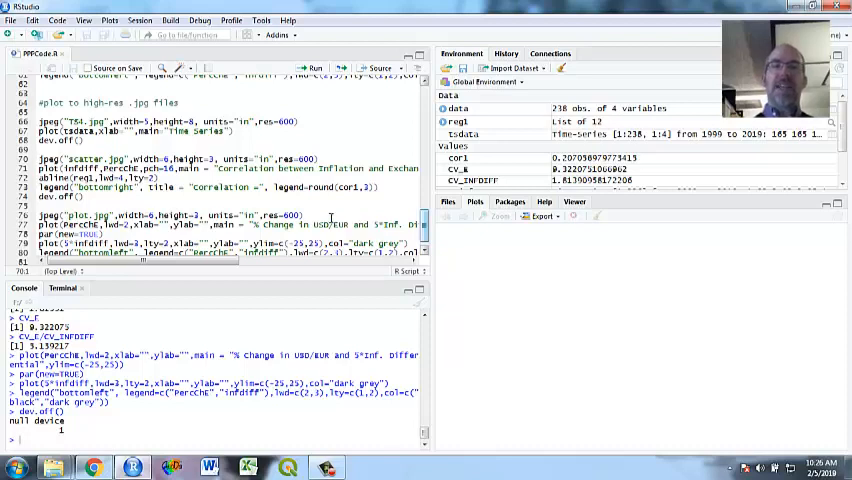
Step: Show the working directory folder listing the exported scatter and plot JPG files
scroll("up", 3)
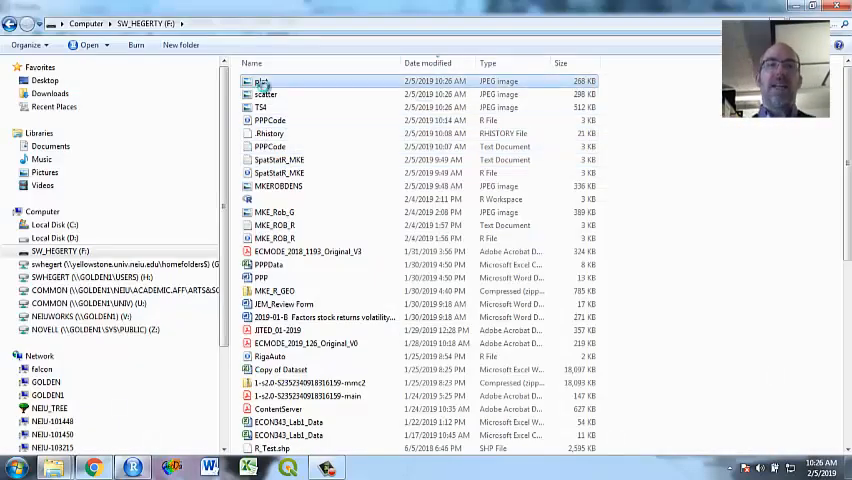
Step: Open plot.jpg with Windows Photo Viewer to check the overlaid chart
right_click(260, 80)
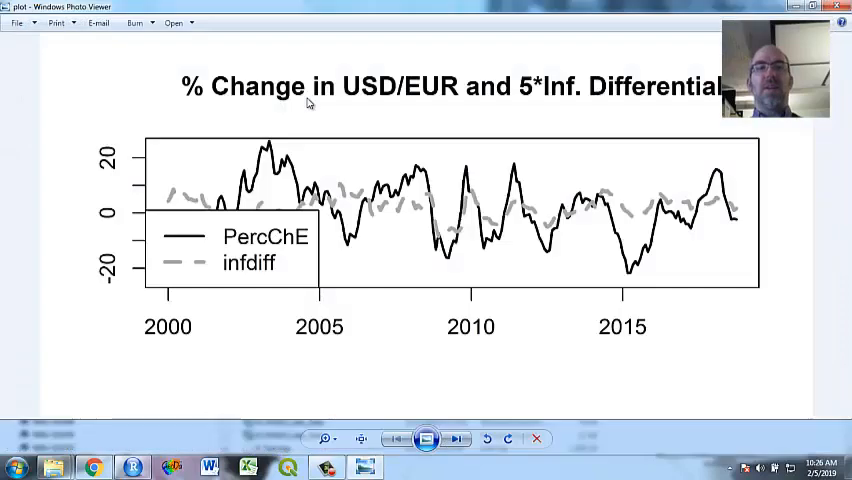
mouse_move(336, 232)
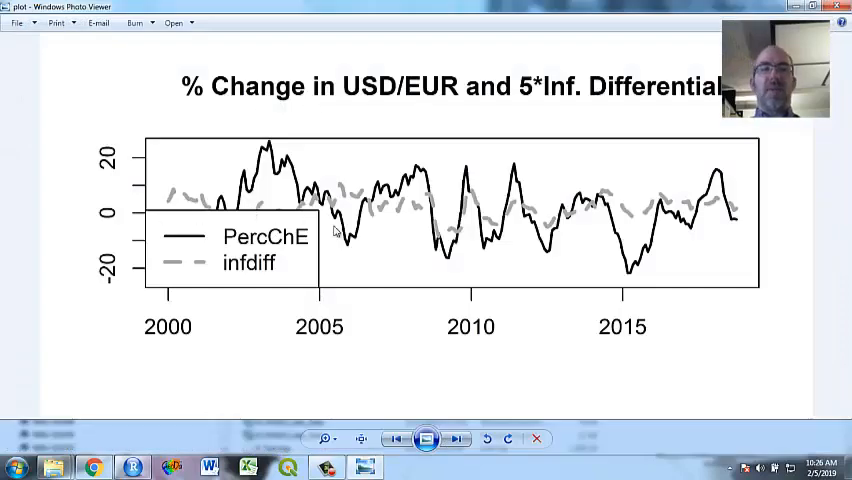
mouse_move(296, 232)
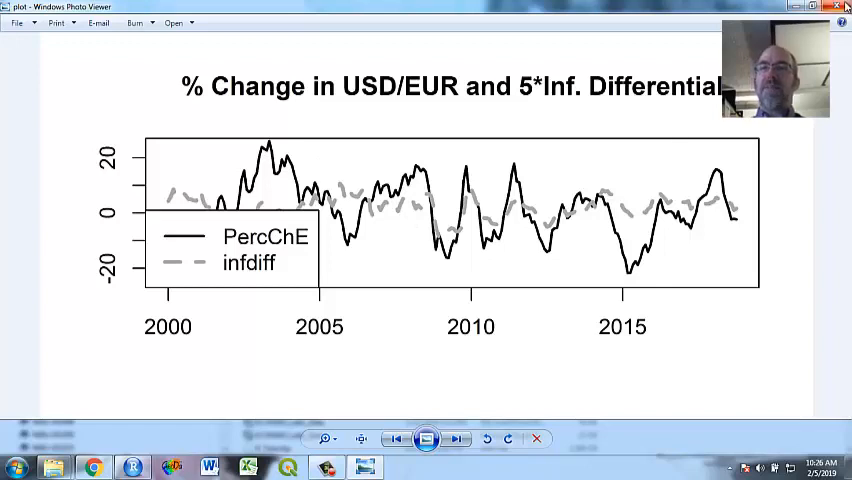
Step: Close Windows Photo Viewer and scroll the script back to its top header lines
left_click(844, 8)
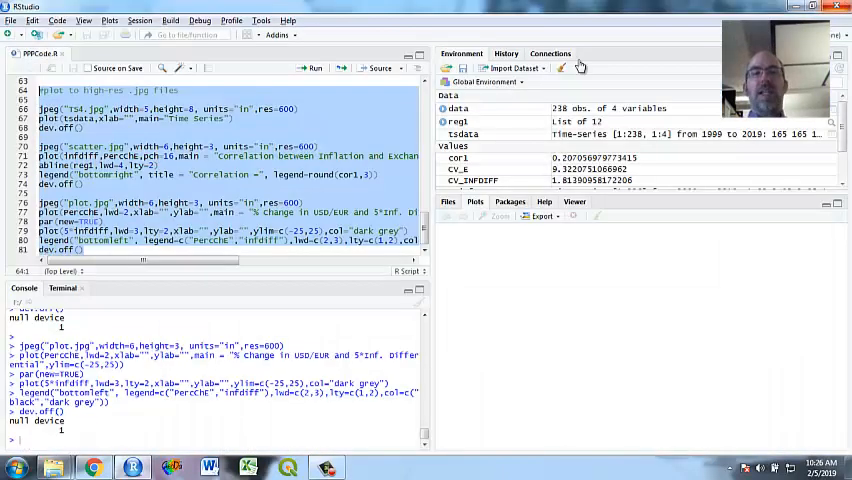
scroll("up", 3)
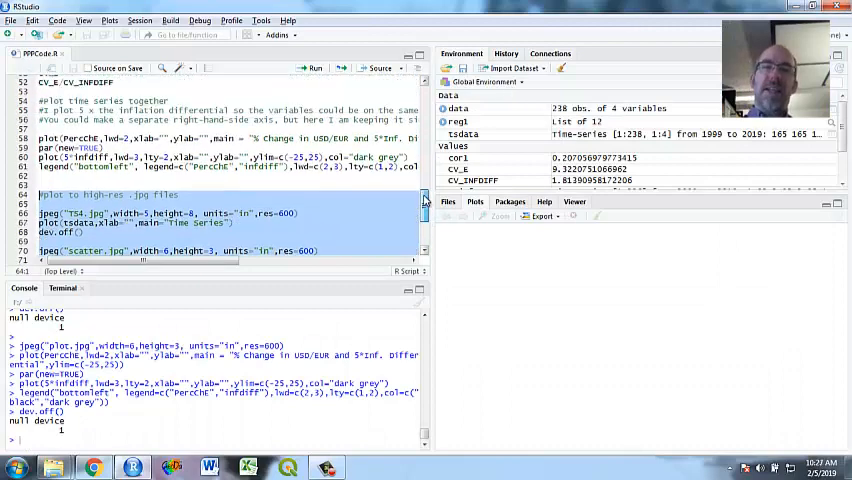
scroll("up", 3)
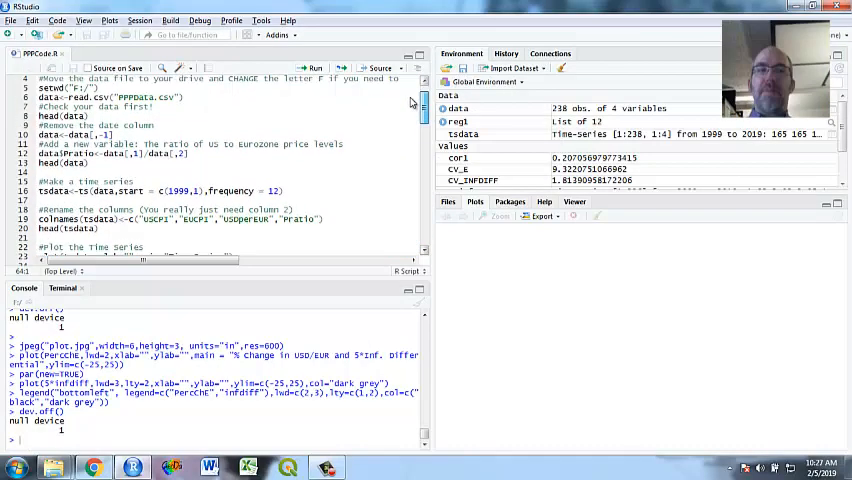
scroll("up", 3)
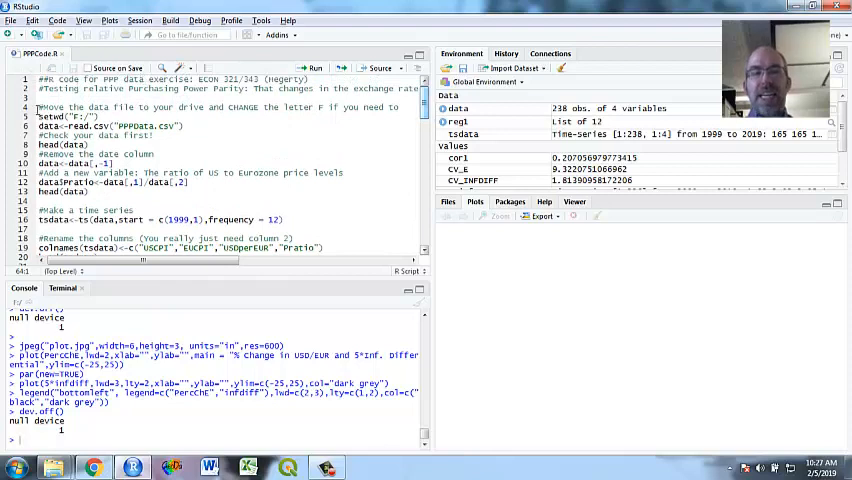